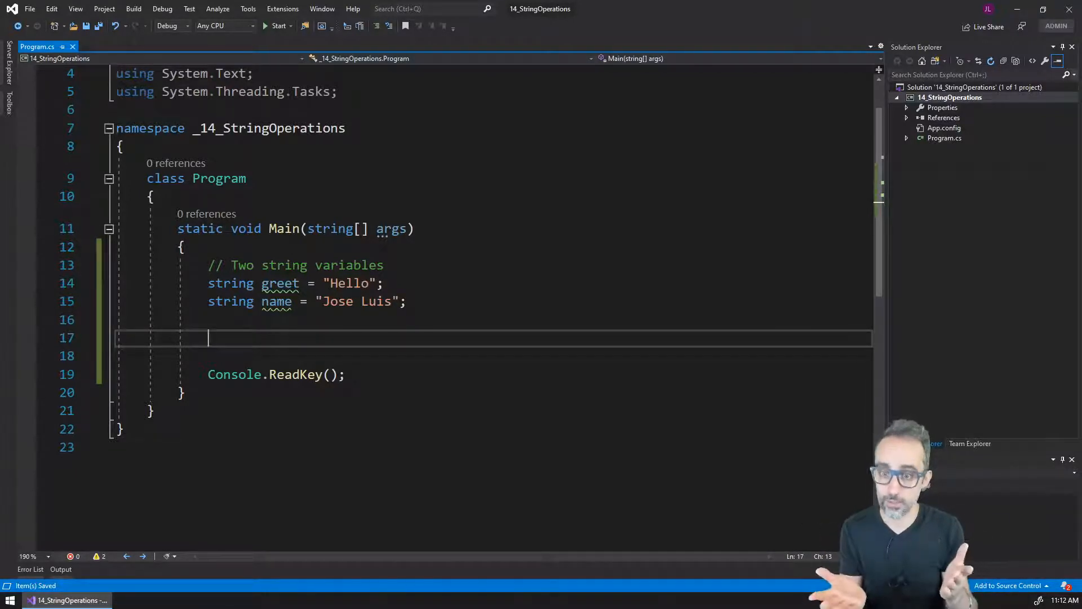
- Add the comment '// Strings can be concatenated with the `+` symbol' below the name variable
text(// Strings can be concatenated with the `+` symbol)
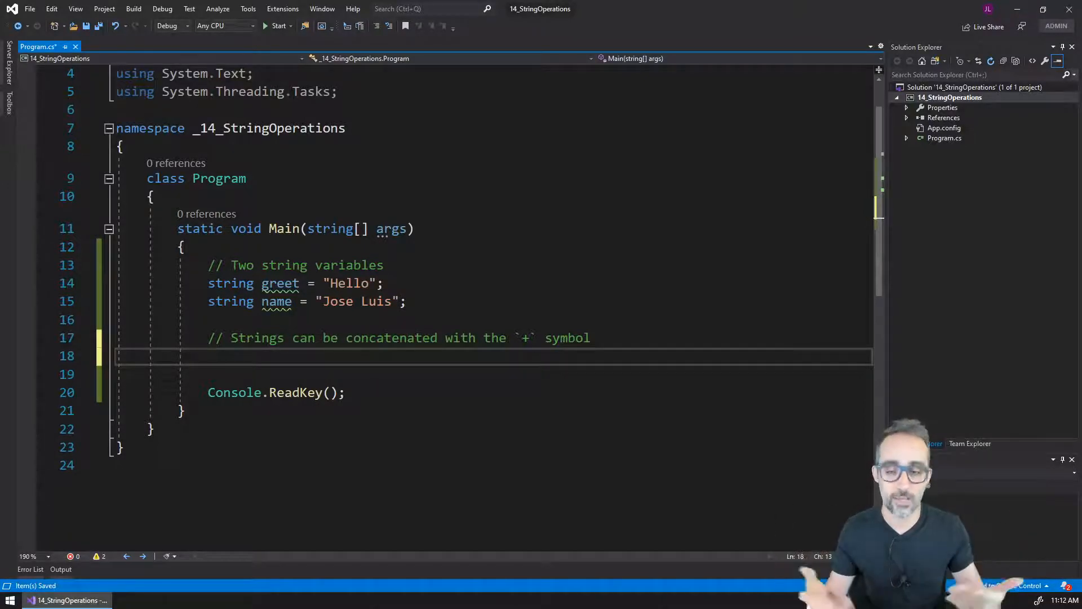
- Declare string message = greet + name; beneath the comment
text(string)
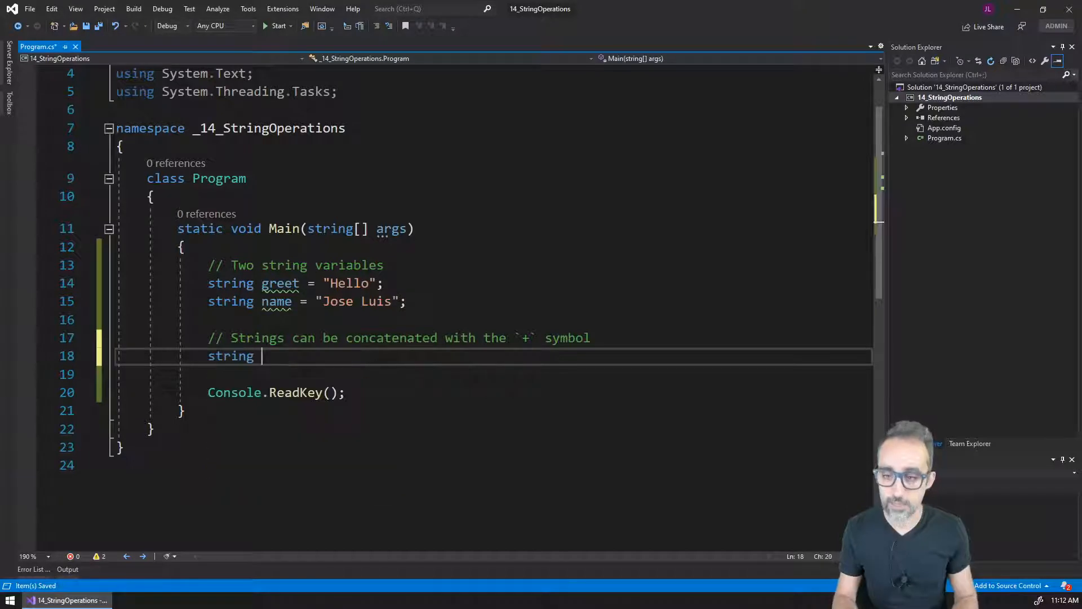
text(mess)
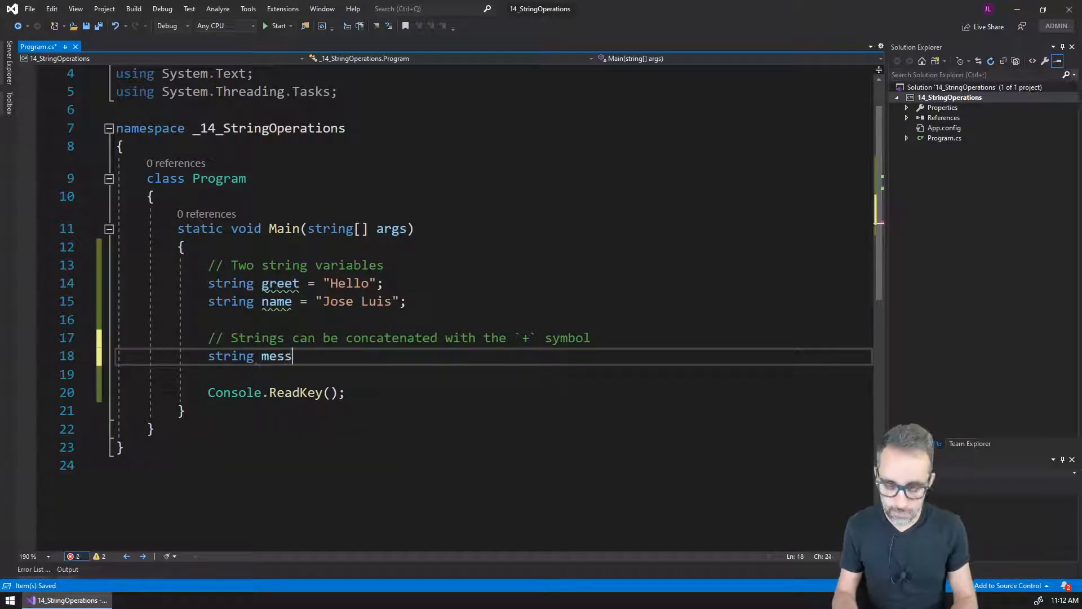
text(age = g)
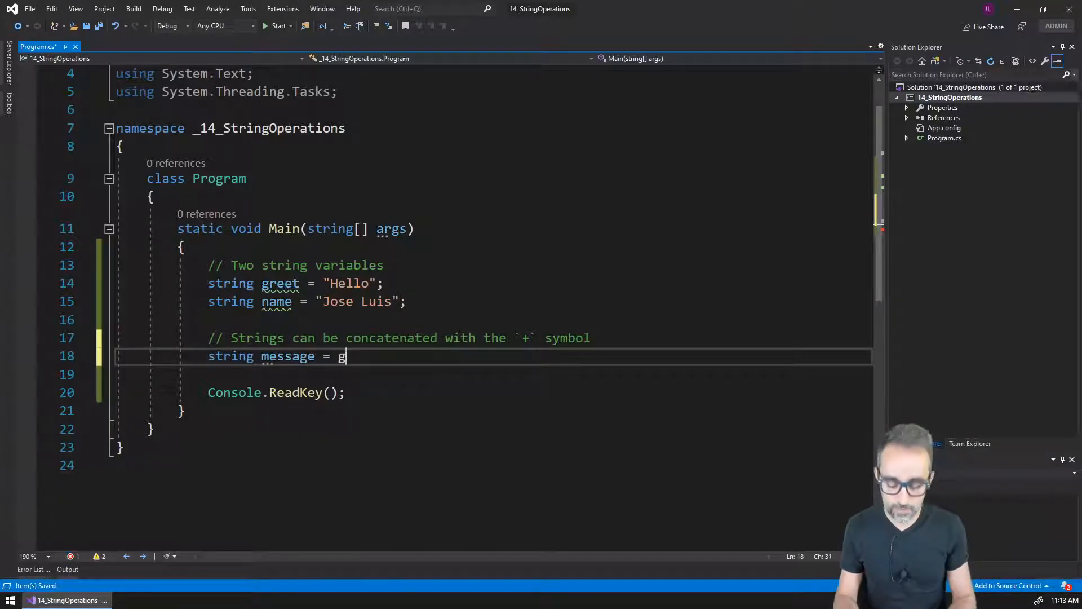
text(reet + name;)
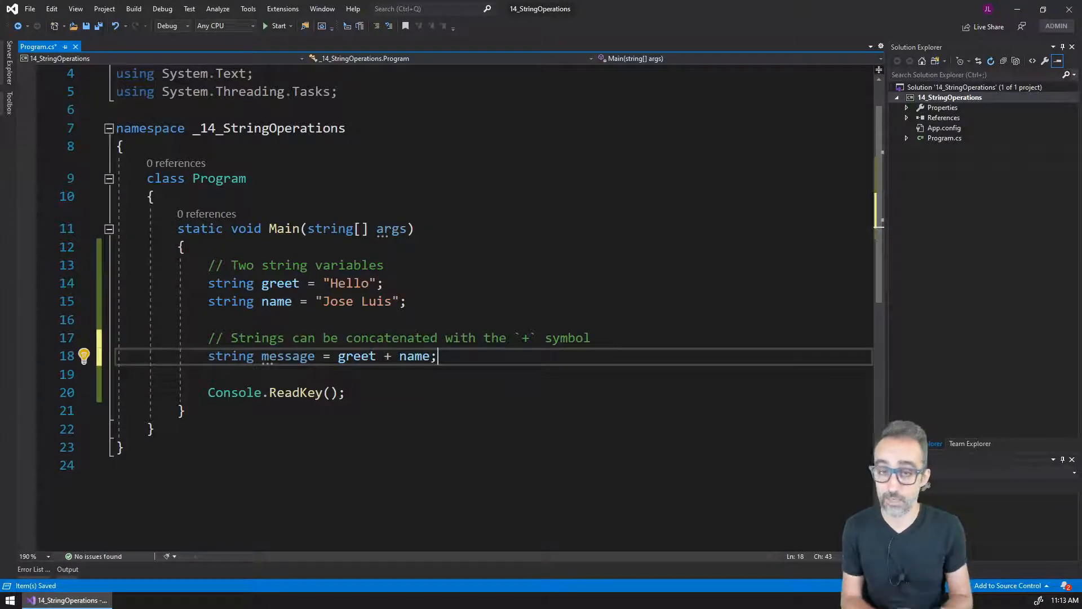
- Print the joined string with Console.WriteLine(message);
text(c)
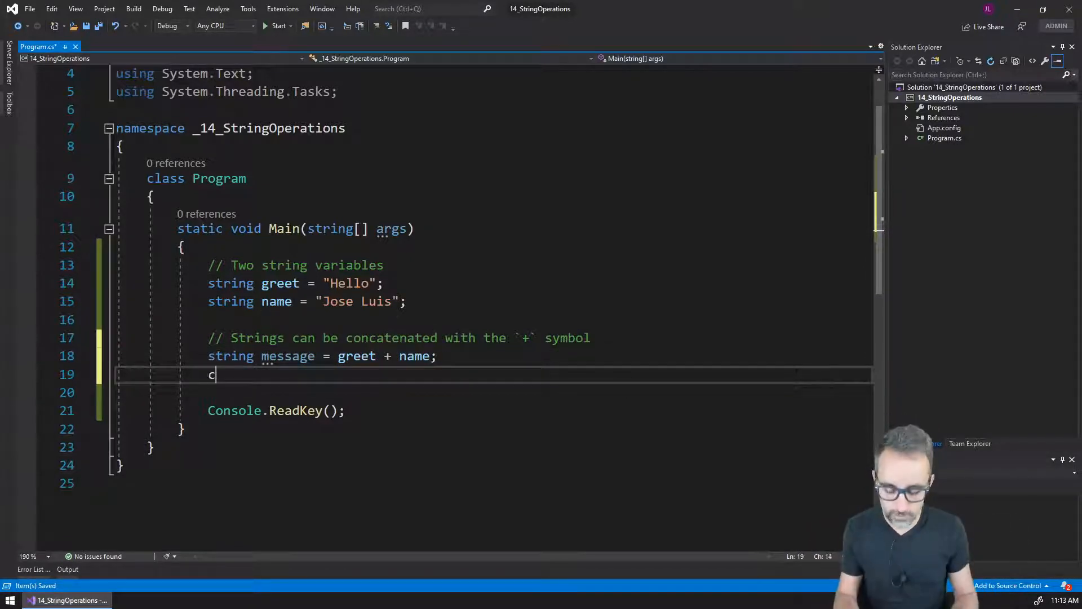
text(onsole)
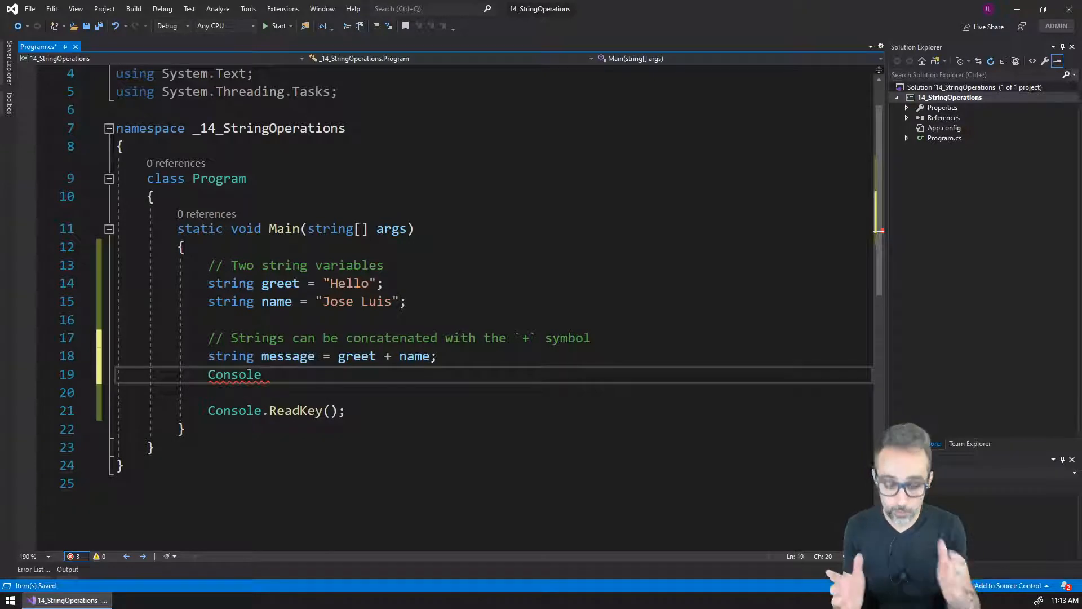
text(.WriteLine)
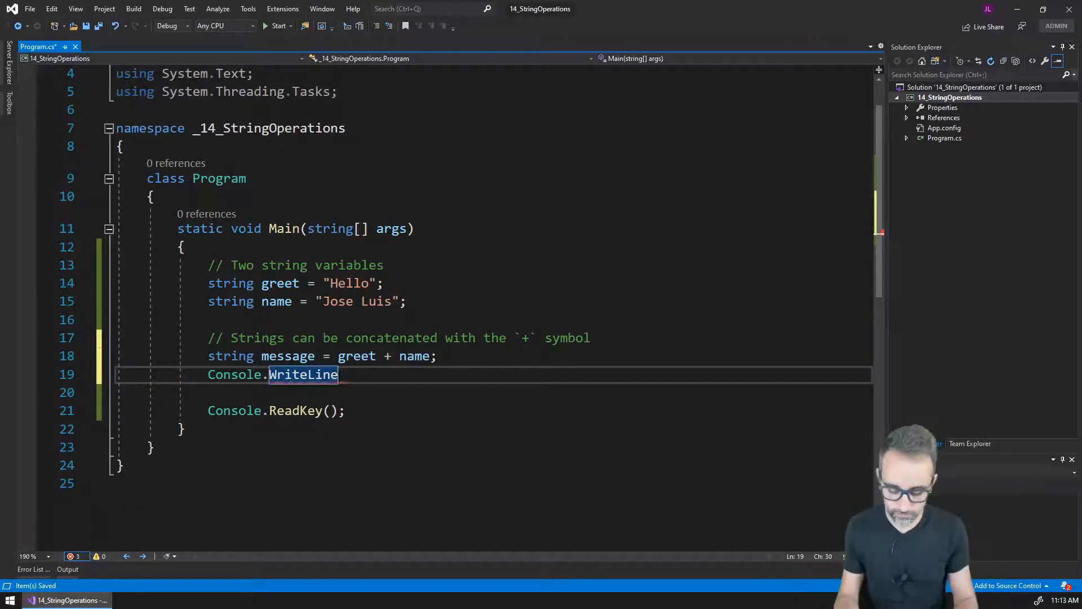
text((message);)
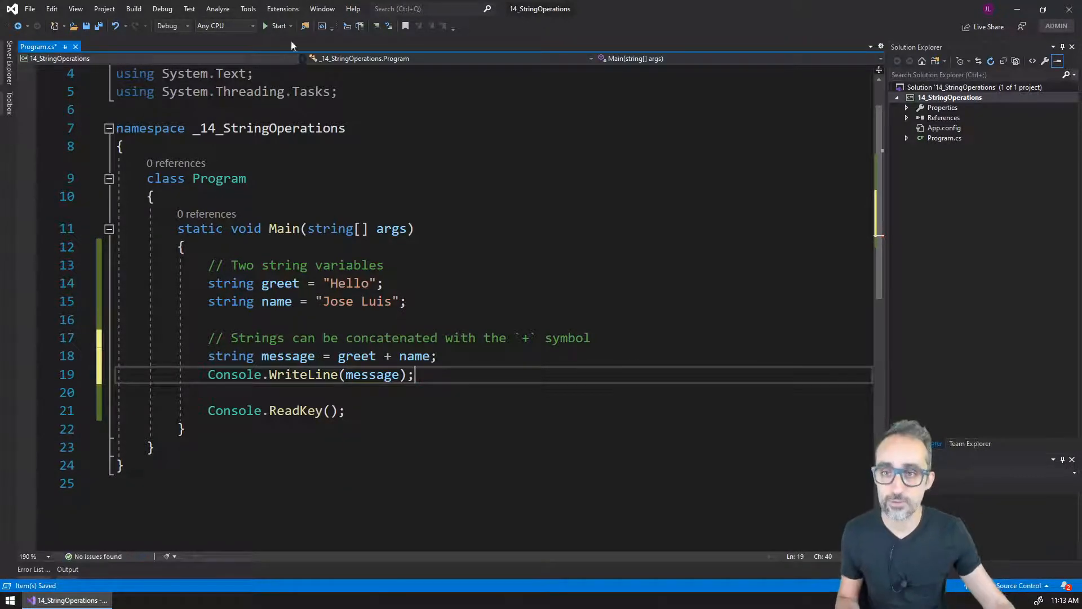
click(279, 26)
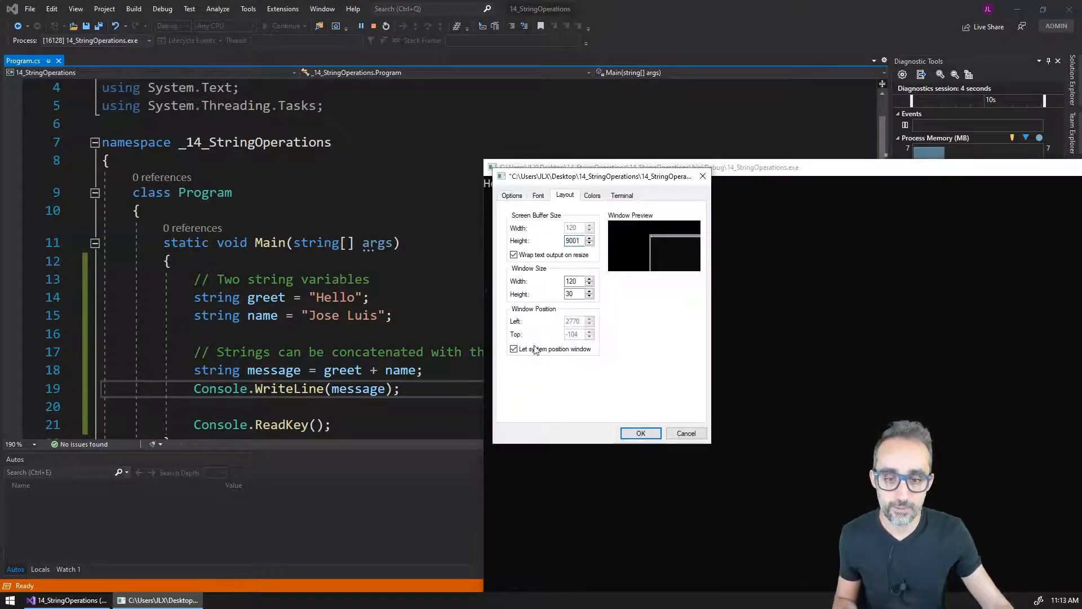
click(640, 433)
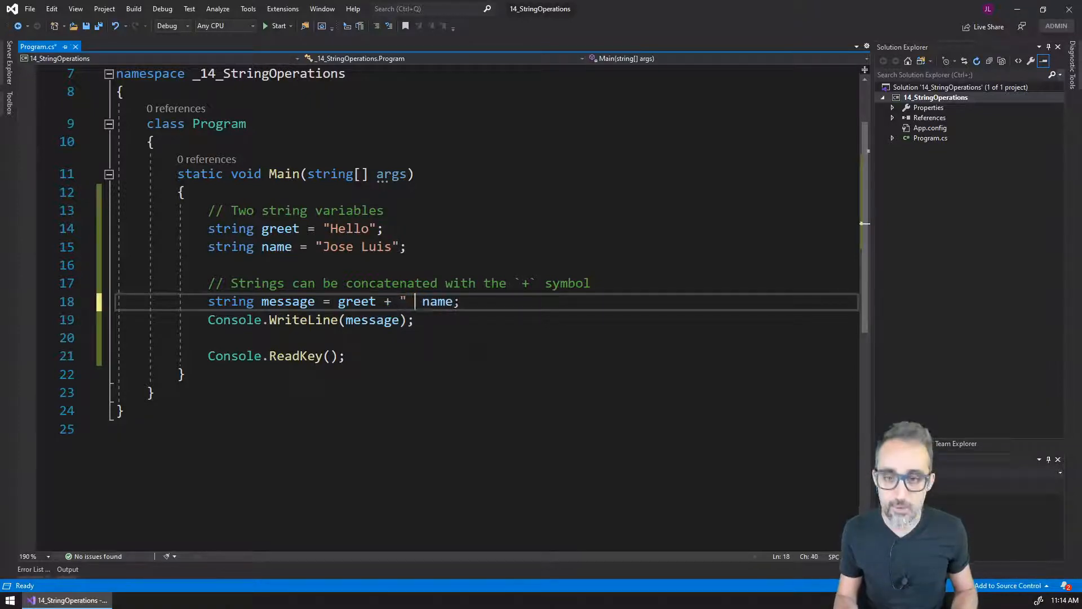
- Insert a " " space between greet and name, run to check the output, then close the console
text(" +)
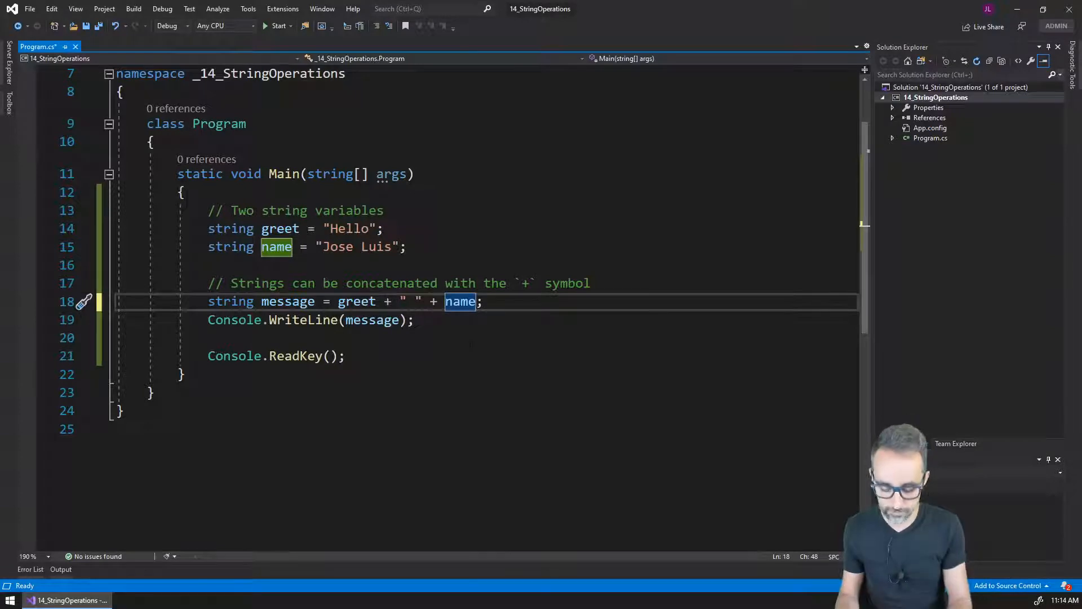
click(279, 26)
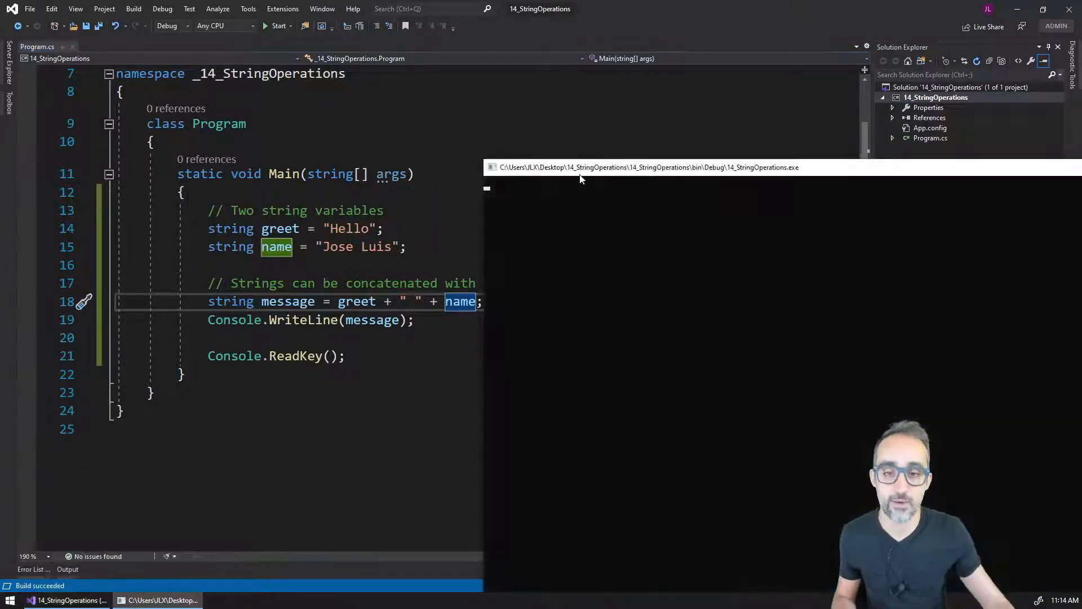
click(278, 26)
text( + )
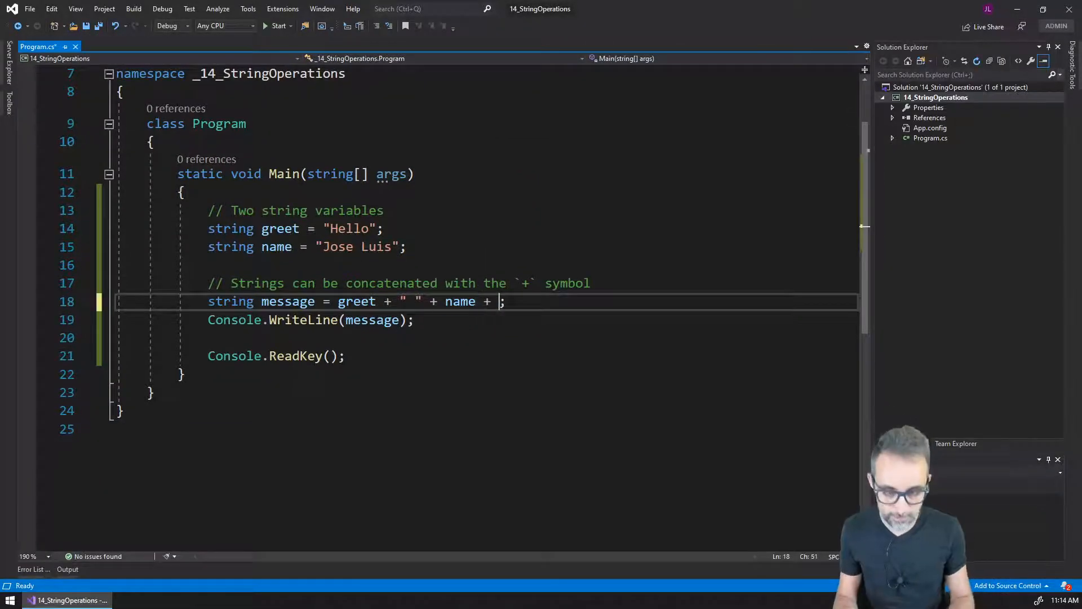
- Append "!" so message is greet + " " + name + "!" and run the program again
text("!")
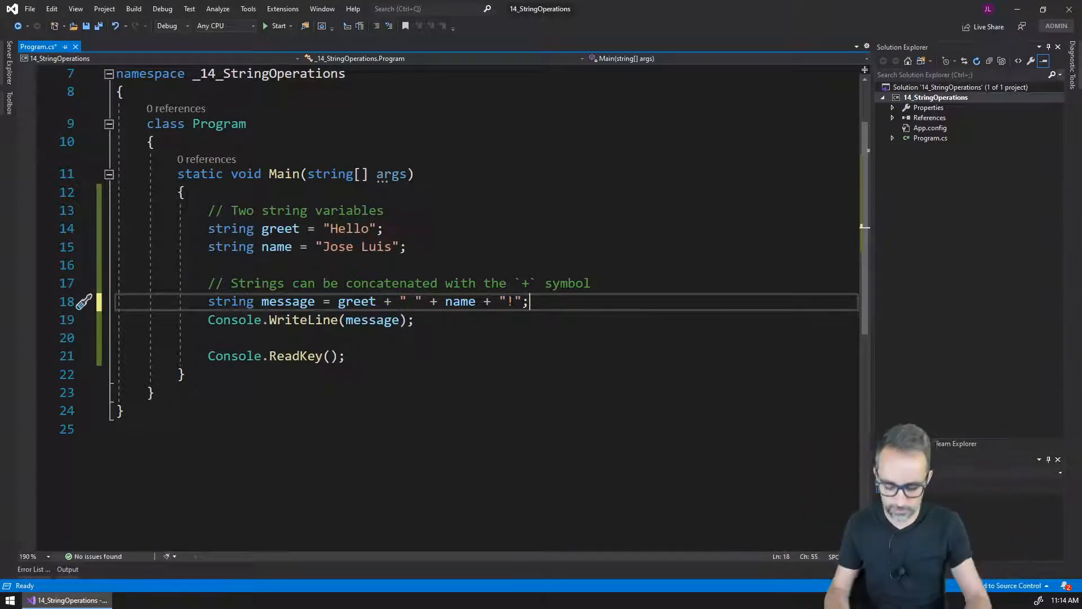
click(278, 26)
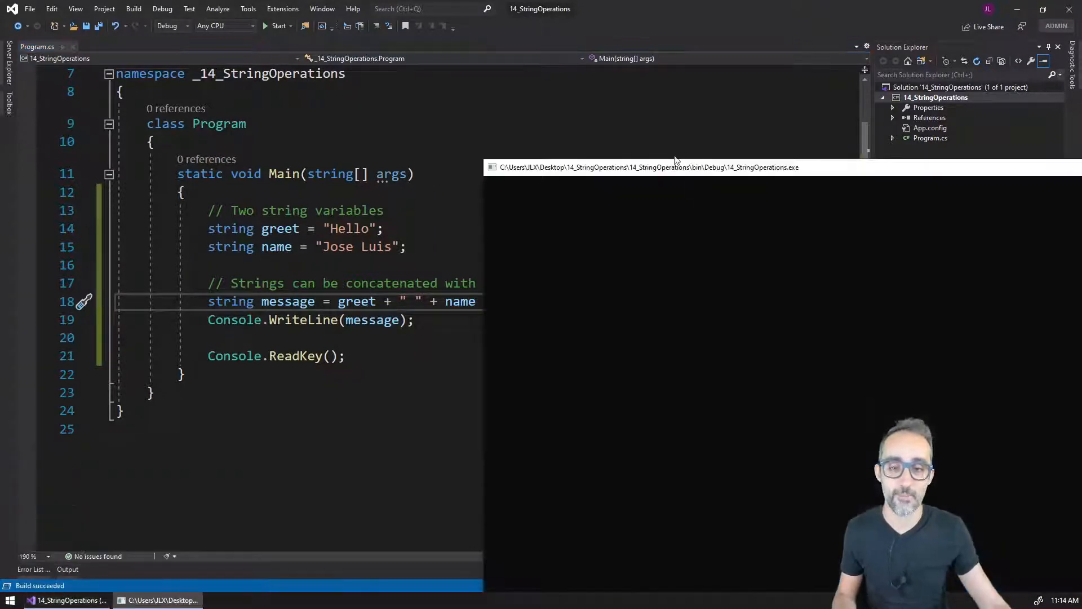
- Close the program's console window to return to the concatenation code
click(278, 26)
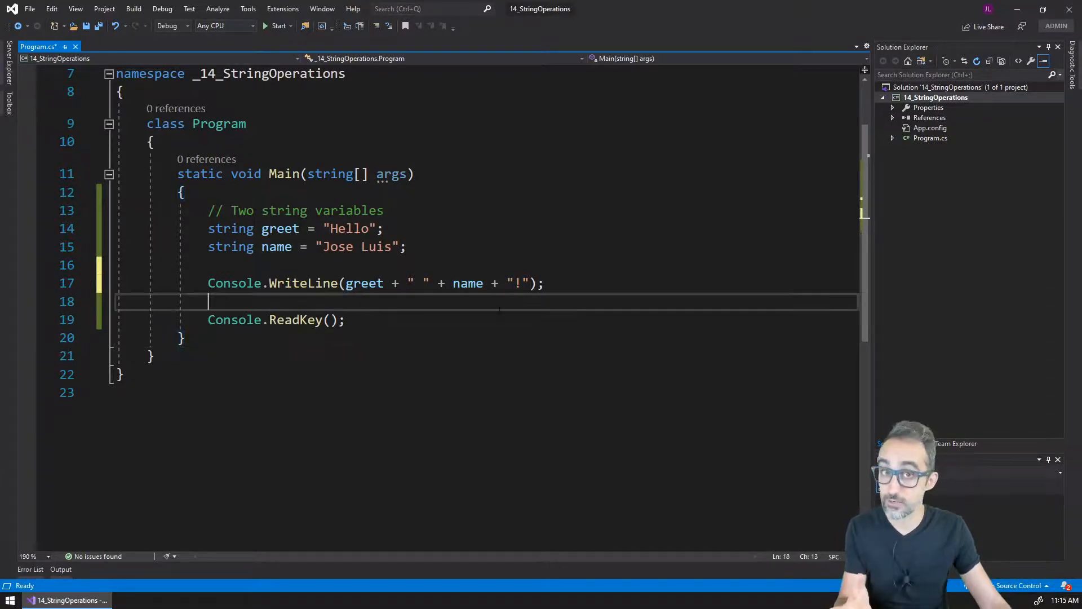
- Start a build of the program with greet + " " + name + "!" passed directly to Console.WriteLine
click(278, 26)
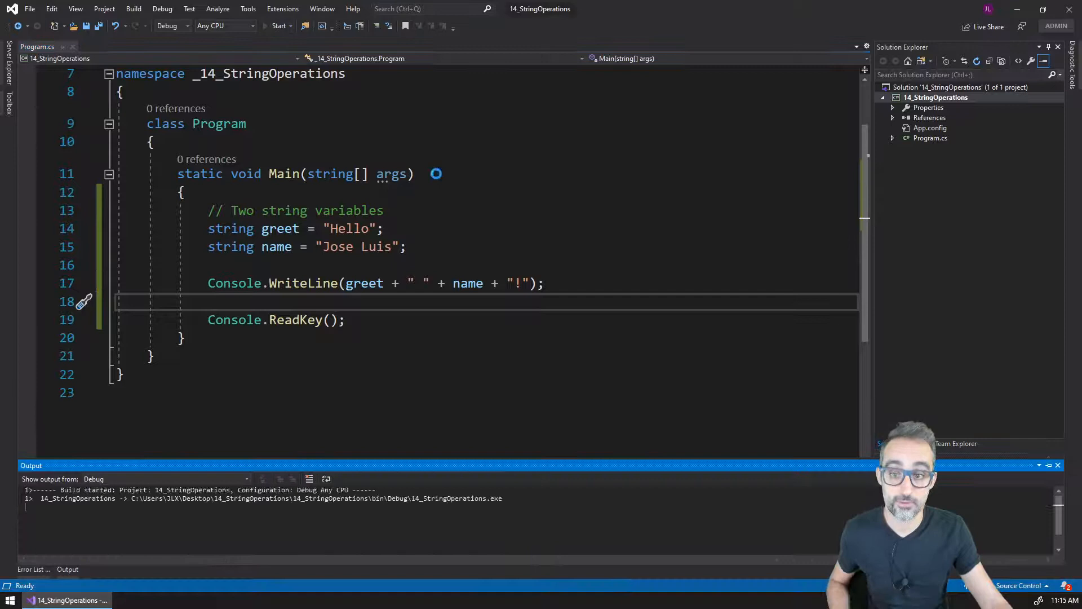
- Let the run launch and show 'Hello Jose Luis!' in the console window
click(279, 25)
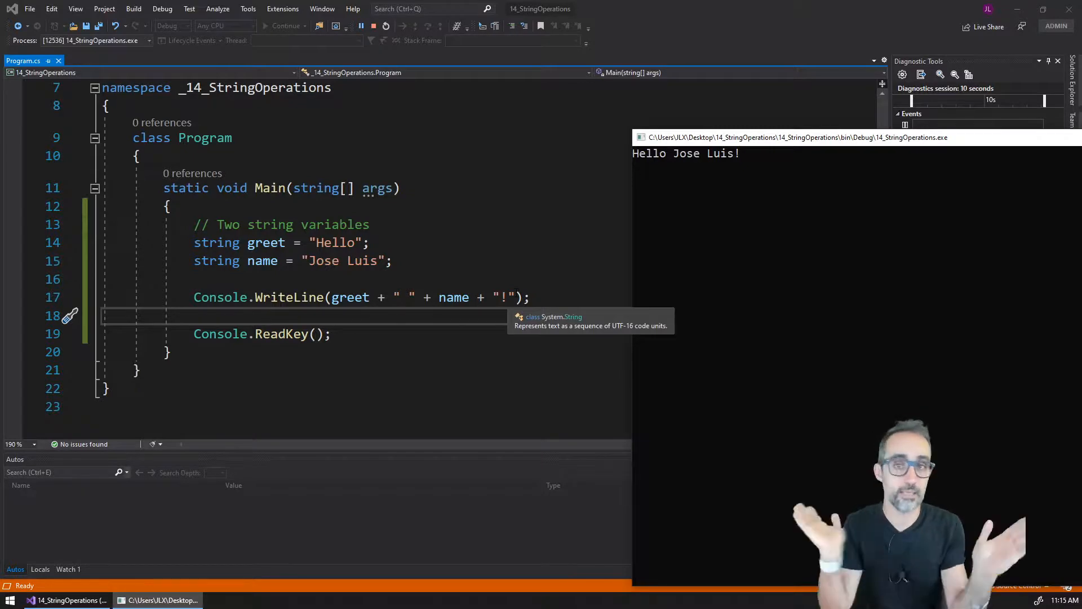
mouse_move(834, 267)
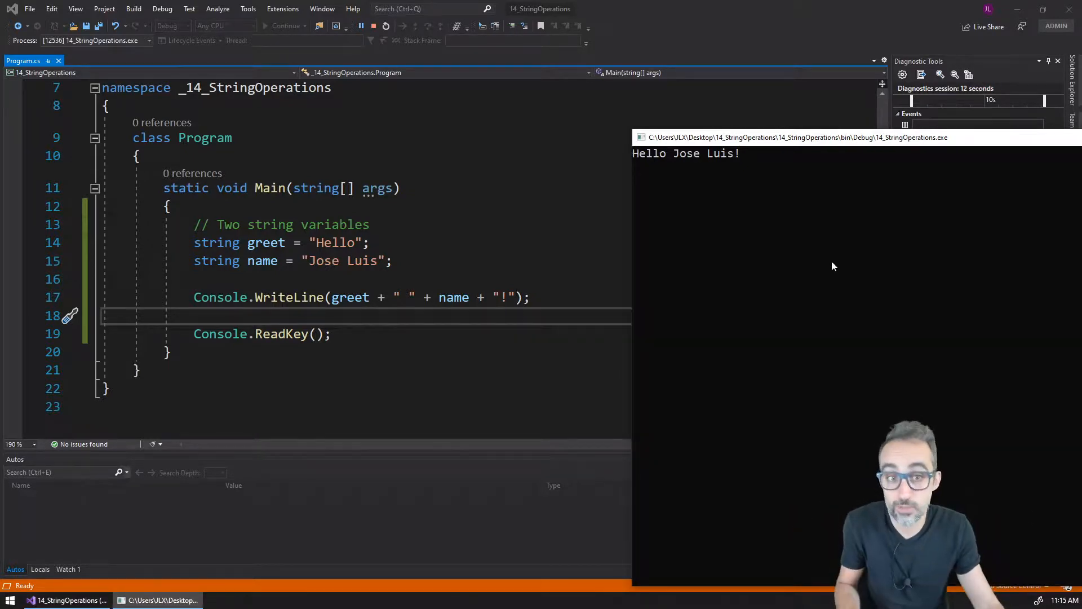